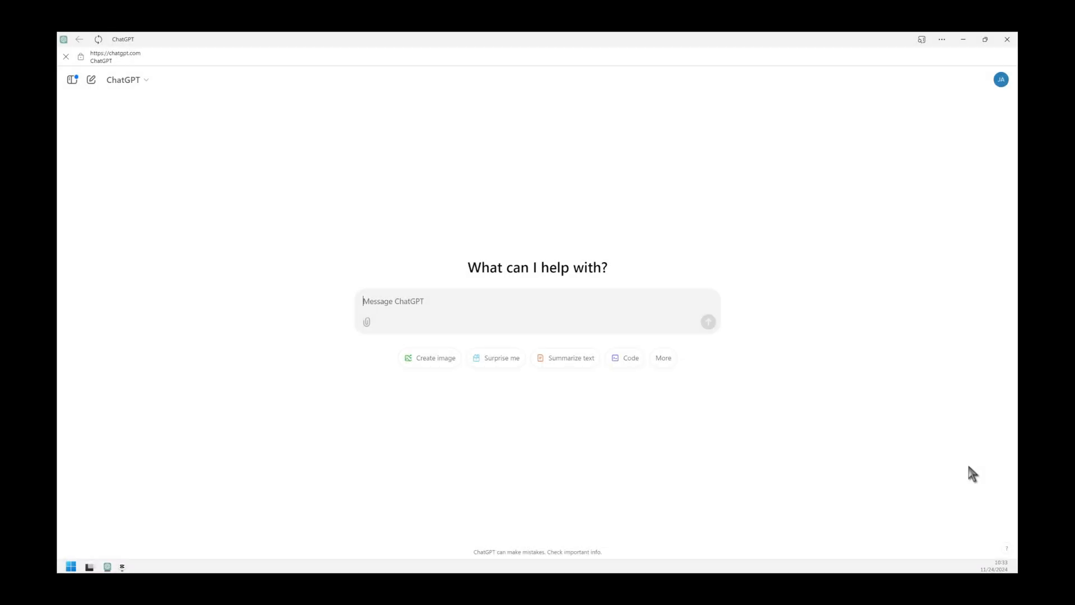
Ask ChatGPT whether installing a new SSD voids the Lenovo Slim 7 Pro X warranty.
type("Will my warranty be void if I install a new SSD hard drive?   my computer is a Lenovo slim 7 pro x")
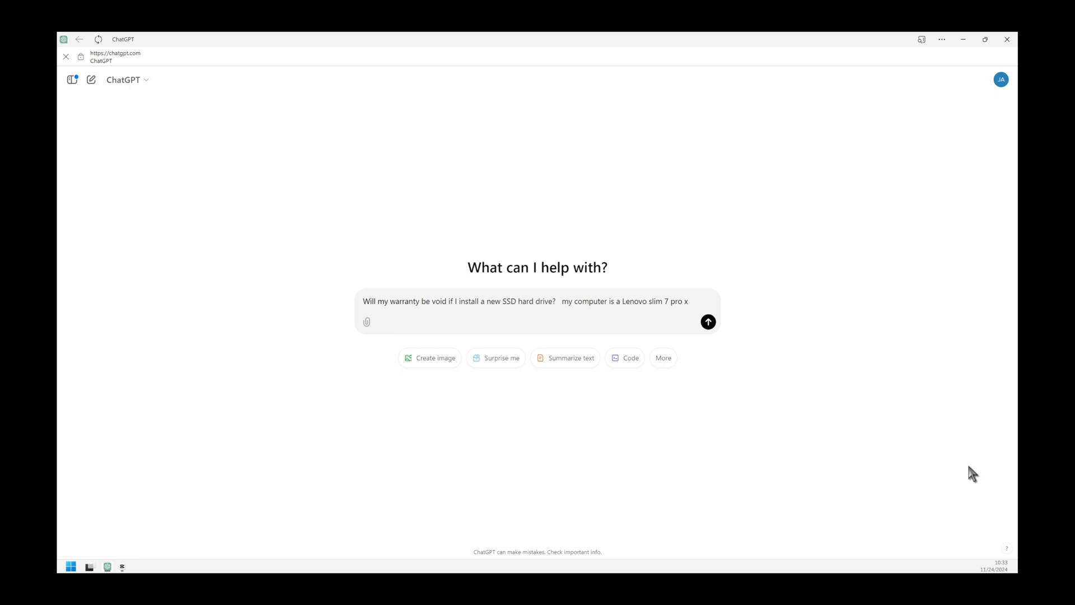
left_click(708, 321)
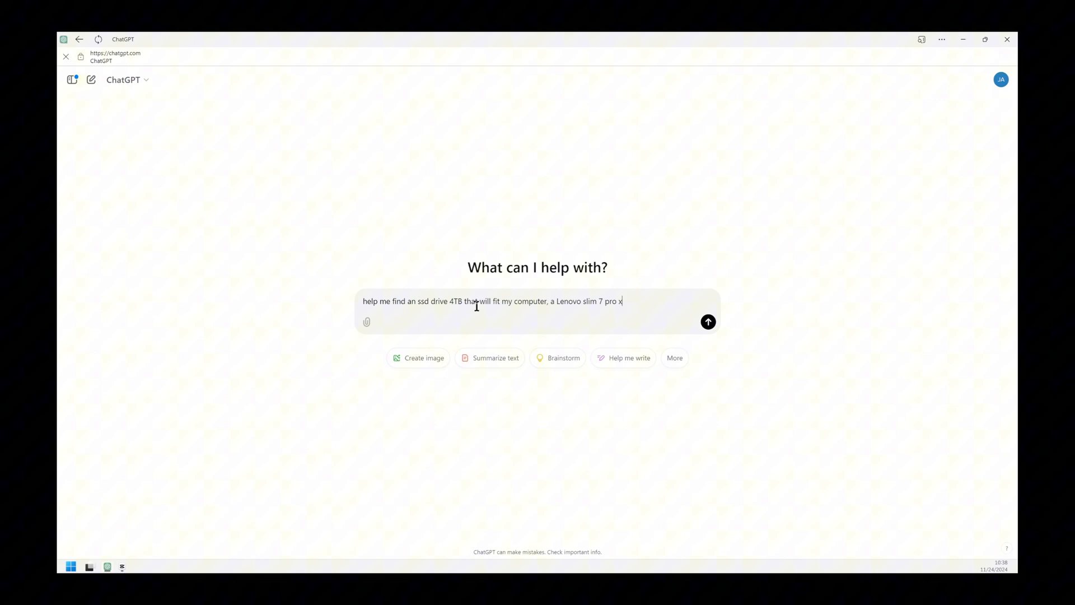
Send the request for a compatible 4TB SSD for the Lenovo Slim 7 Pro X.
left_click(708, 321)
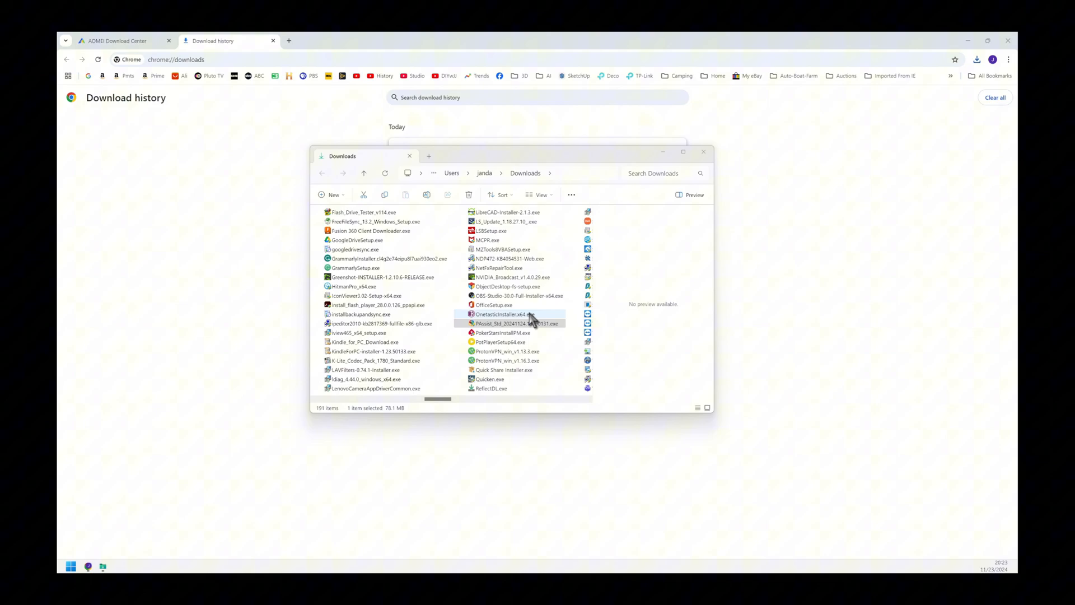
Run the PAssist_Std installer from Downloads and choose Install Now.
left_click(517, 323)
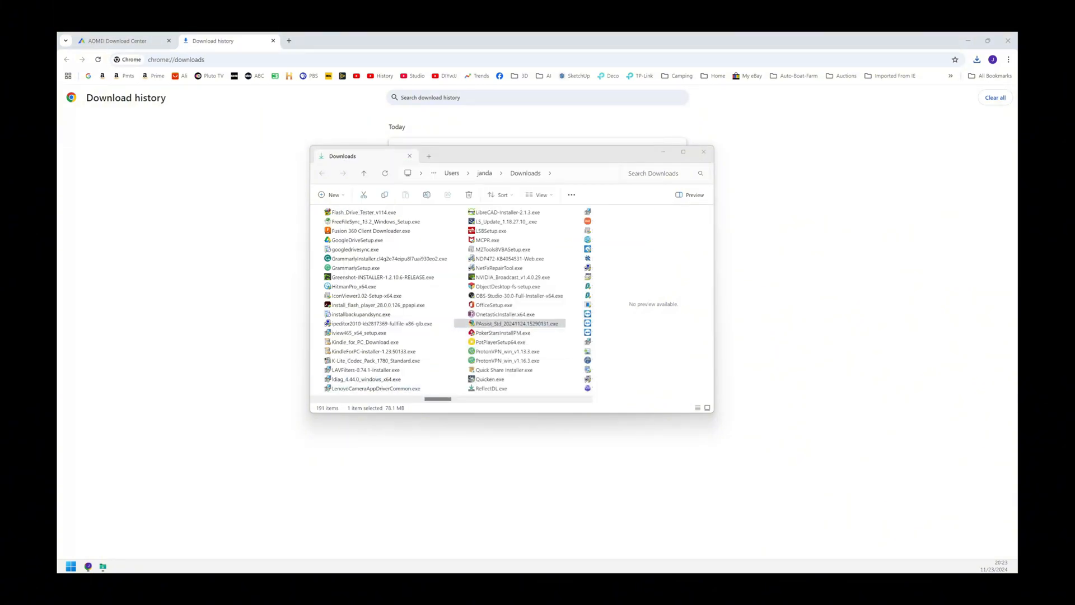
double_click(518, 323)
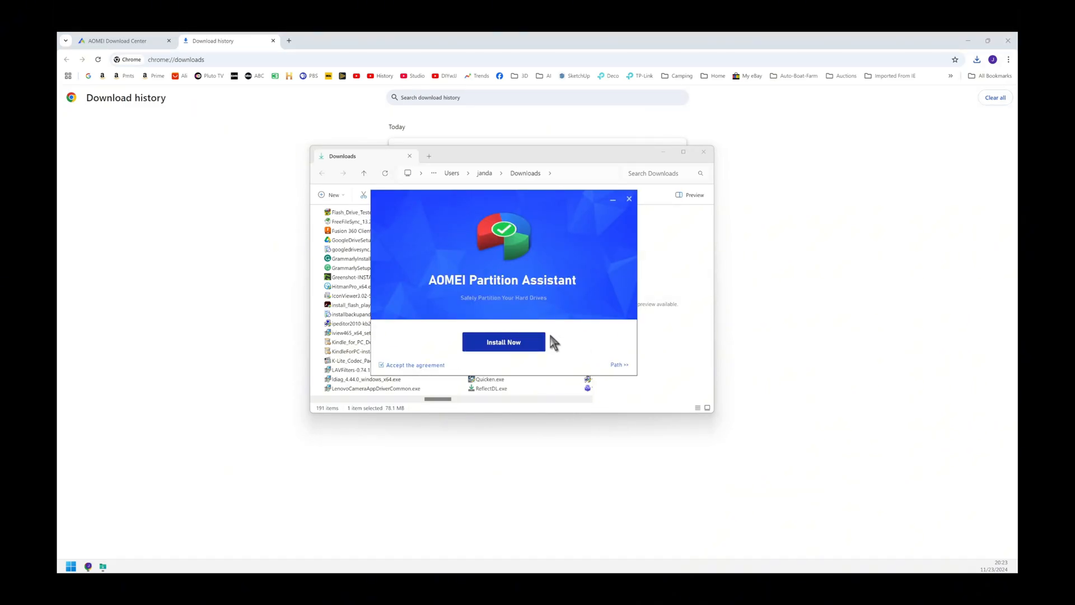
left_click(629, 199)
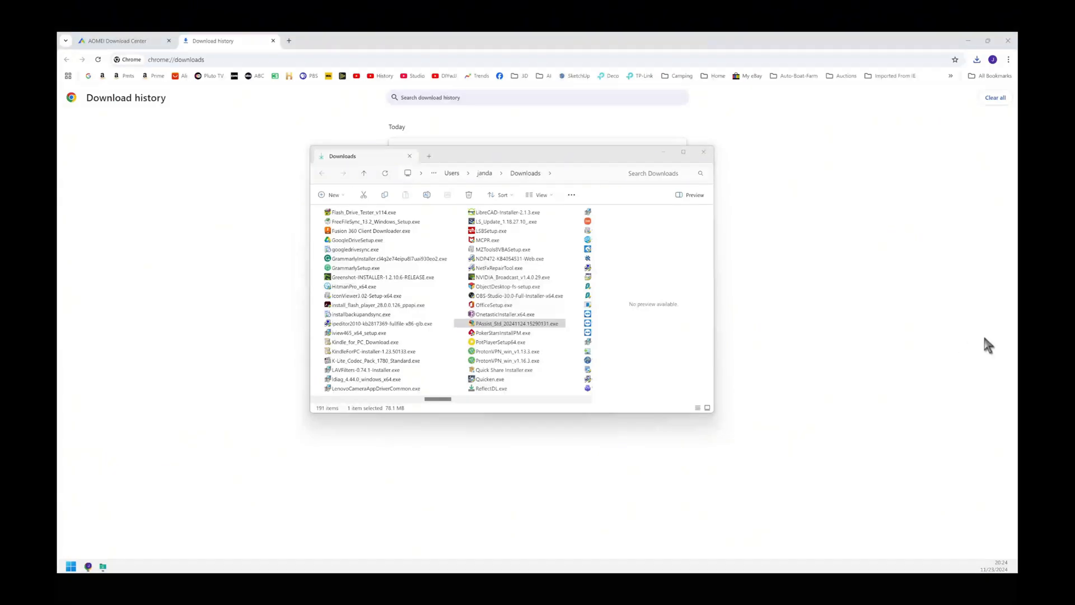